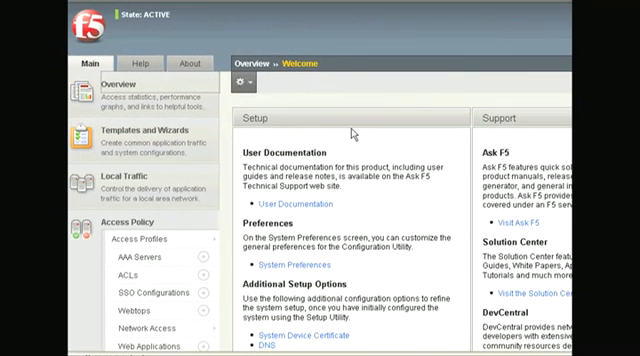
# Scroll the Welcome page to reveal Network Access client traffic control options.
pyautogui.scroll(-3)
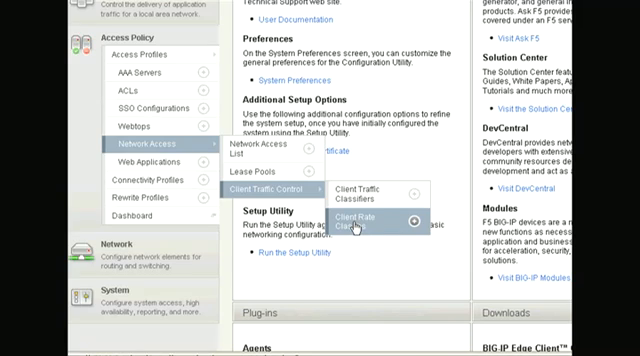
# Inspect SMB-128K's advanced settings, then return to the list showing SMB-128K and UDP-64K.
pyautogui.click(369, 223)
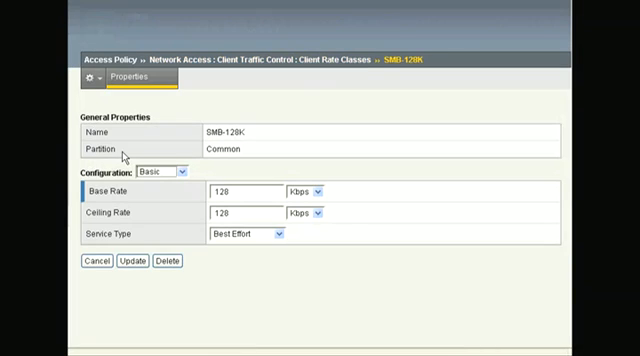
pyautogui.click(155, 172)
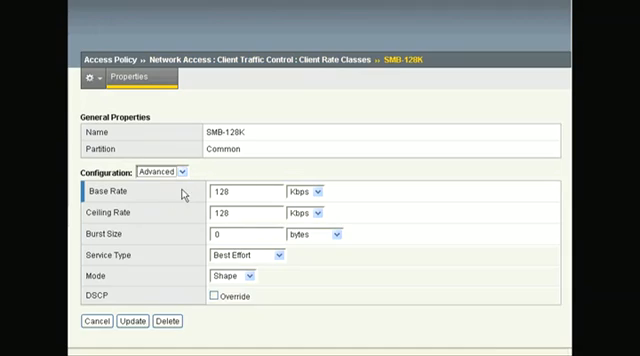
pyautogui.scroll(-3)
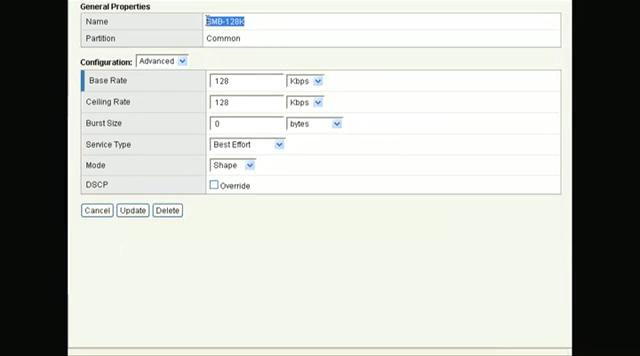
pyautogui.click(235, 81)
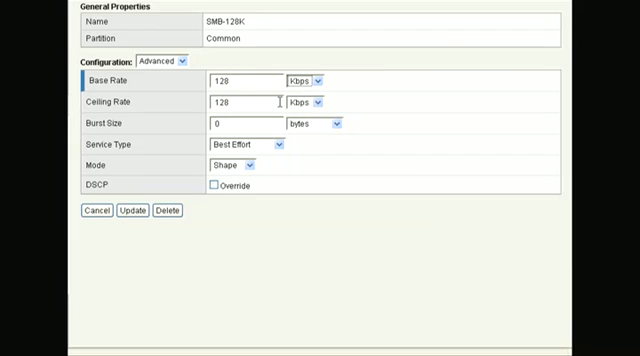
pyautogui.click(317, 101)
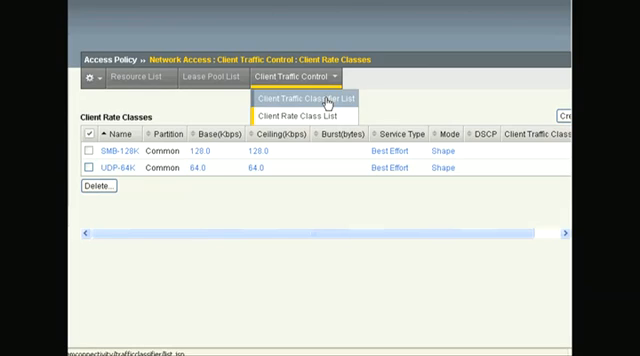
# Create client traffic classifier tc1 and open its empty properties.
pyautogui.click(306, 98)
pyautogui.write('tc1')
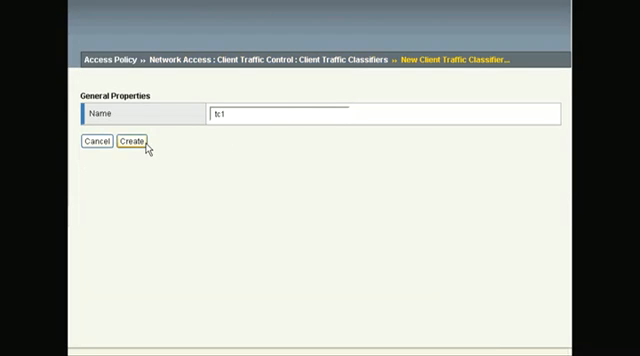
pyautogui.click(137, 143)
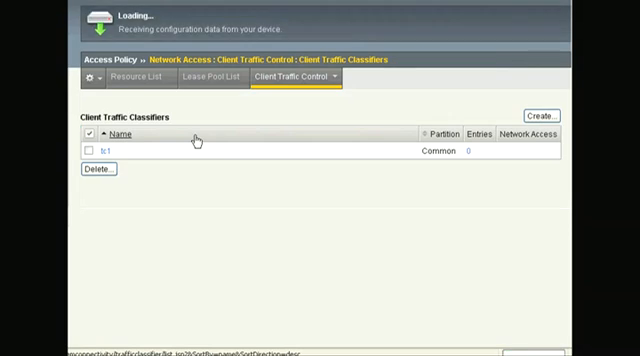
pyautogui.click(104, 153)
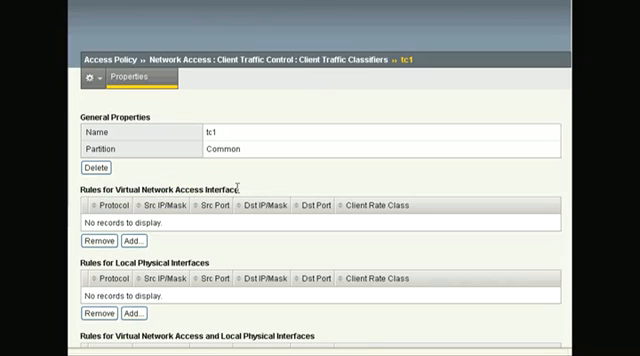
# Save a tc1 TCP rule for host 10.0.3.10, port 445, rate class SMB-128K, starting another entry.
pyautogui.click(135, 240)
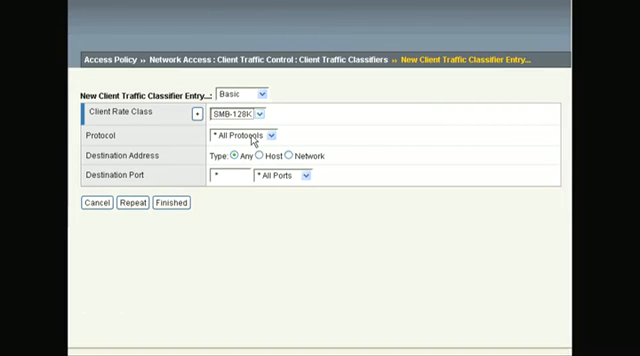
pyautogui.click(270, 136)
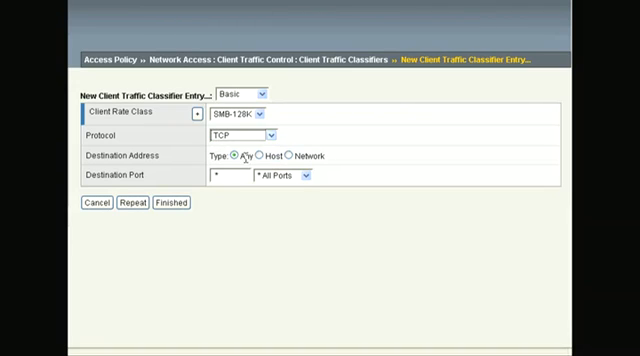
pyautogui.click(285, 156)
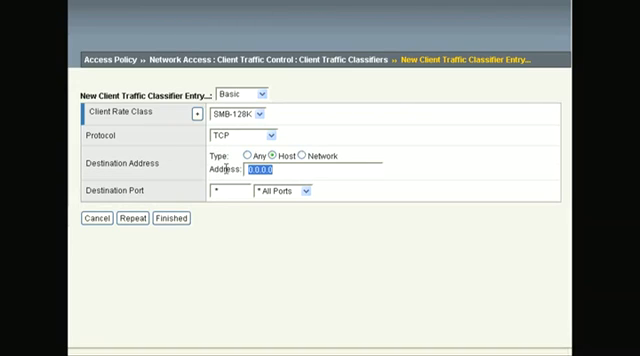
pyautogui.write('10')
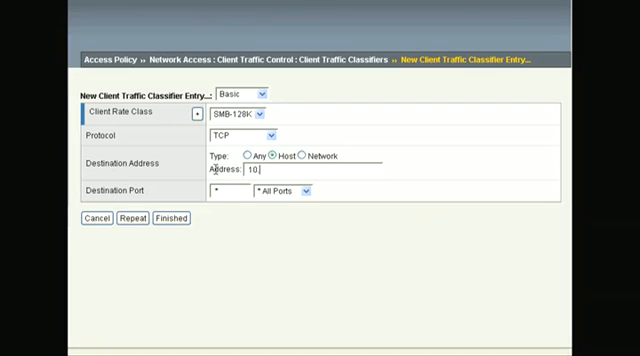
pyautogui.write('.0.3.10')
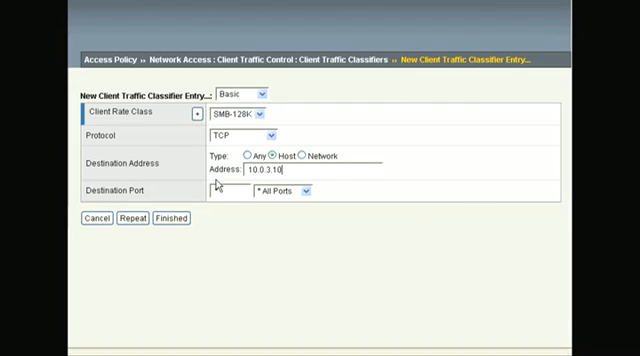
pyautogui.click(305, 191)
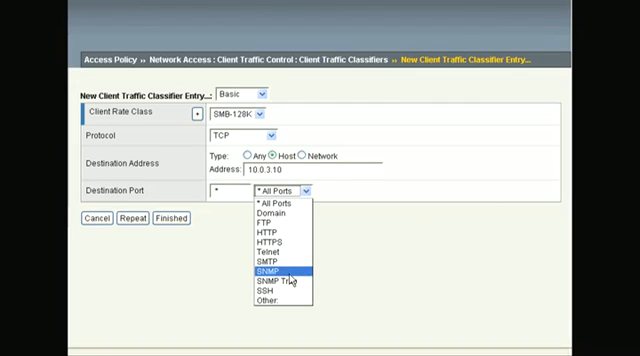
pyautogui.click(269, 295)
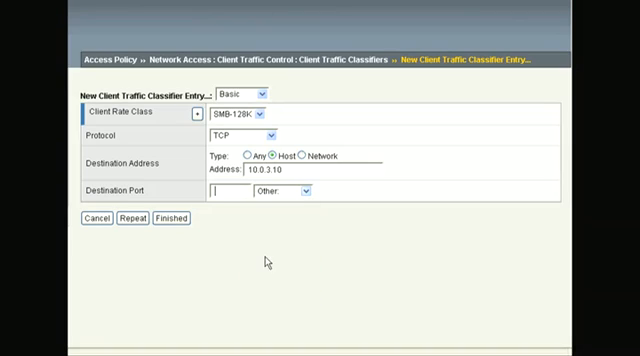
pyautogui.write('445')
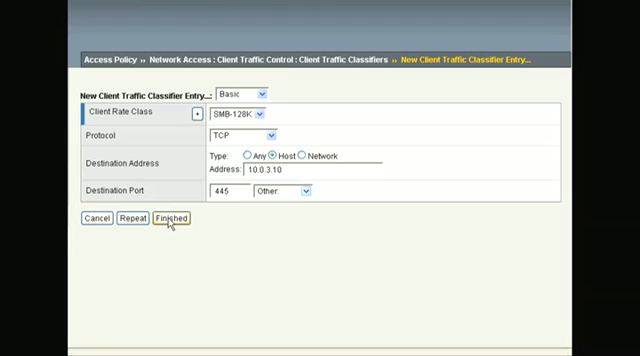
pyautogui.click(275, 92)
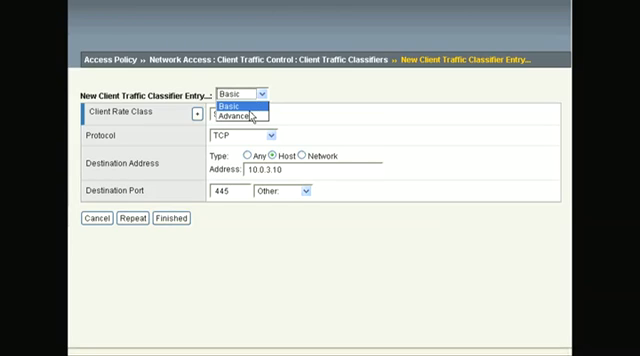
pyautogui.click(235, 113)
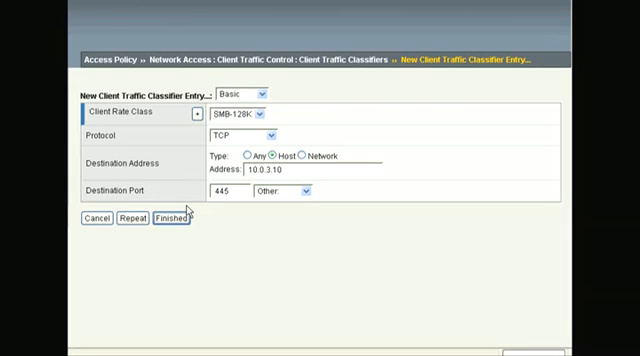
pyautogui.click(174, 221)
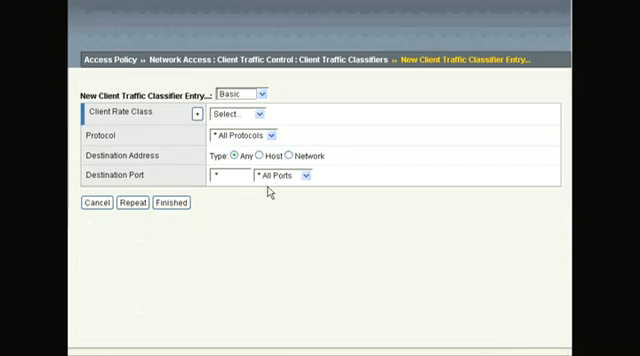
# Add an advanced UDP rule for host 10.0.3.10 using UDP-64K and finish tc1.
pyautogui.click(254, 90)
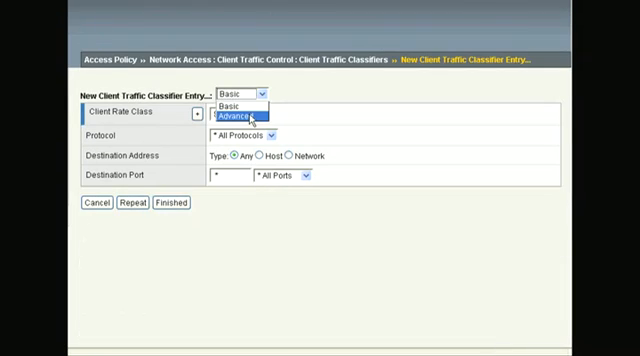
pyautogui.click(233, 113)
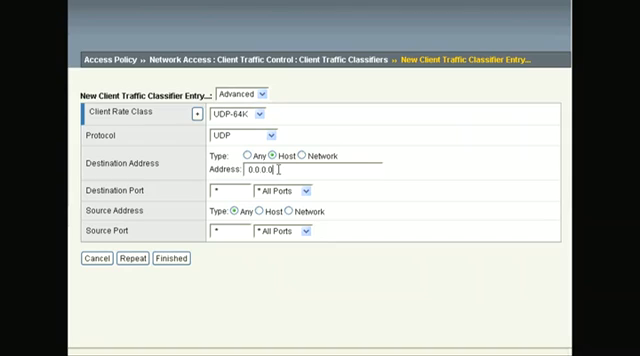
pyautogui.write('10.0.3.10')
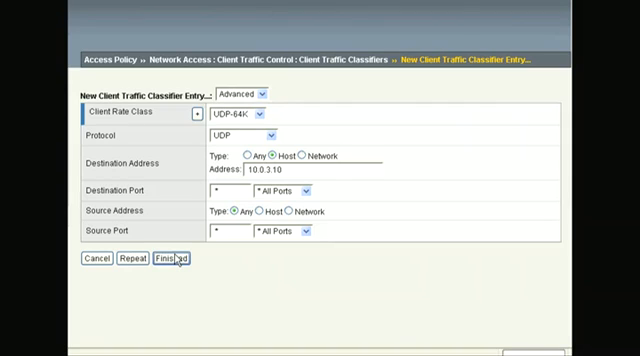
pyautogui.click(170, 258)
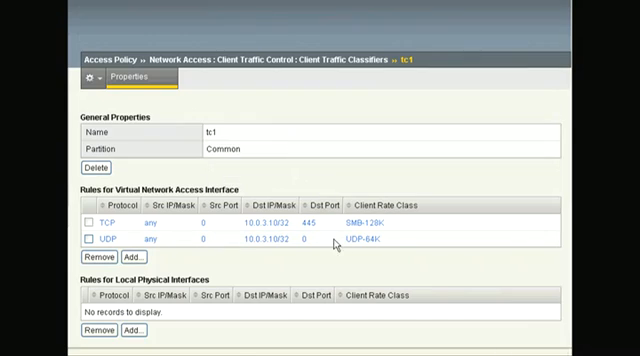
pyautogui.moveTo(330, 248)
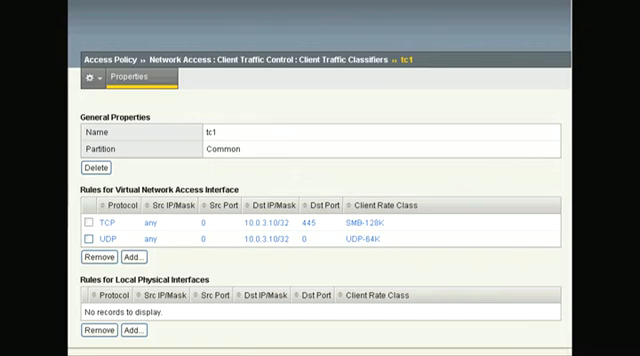
# Switch na2's client settings to Advanced and choose tc1 as its client traffic classifier.
pyautogui.scroll(-3)
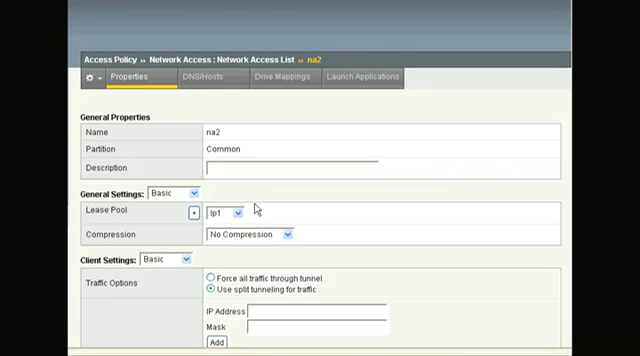
pyautogui.scroll(-3)
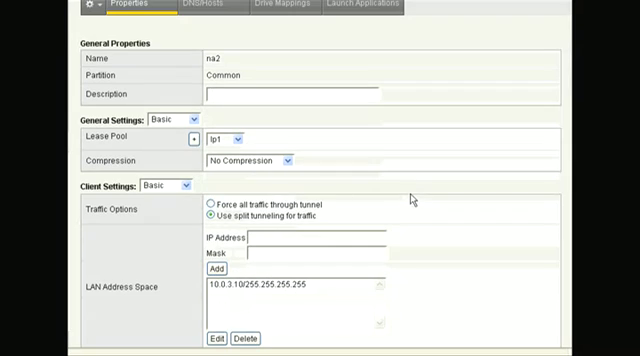
pyautogui.click(176, 185)
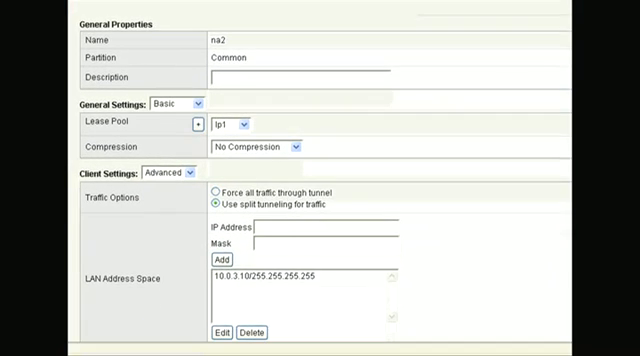
pyautogui.scroll(-3)
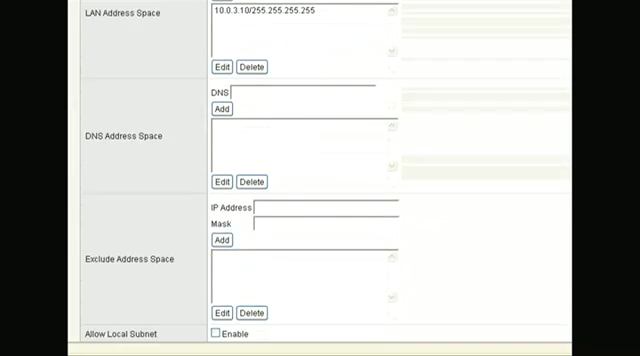
pyautogui.scroll(-3)
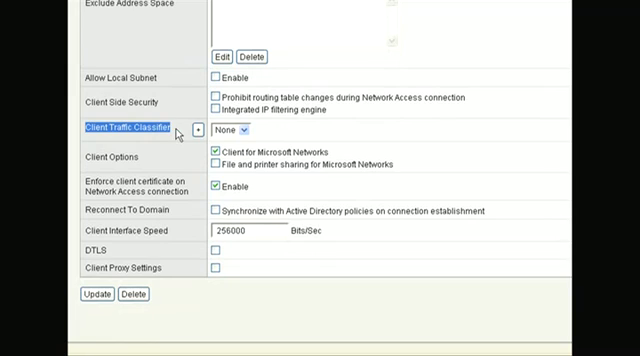
pyautogui.click(235, 128)
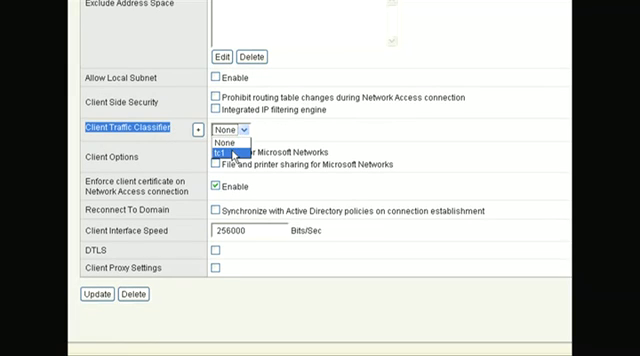
pyautogui.click(230, 152)
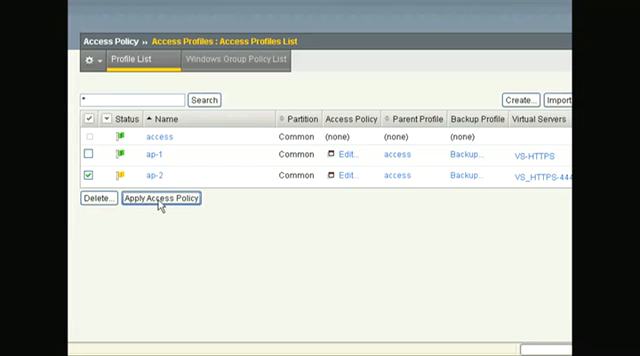
# Apply the pending access policy for profile ap-2.
pyautogui.click(81, 175)
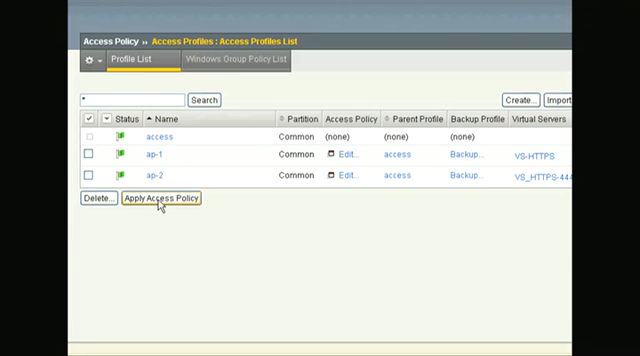